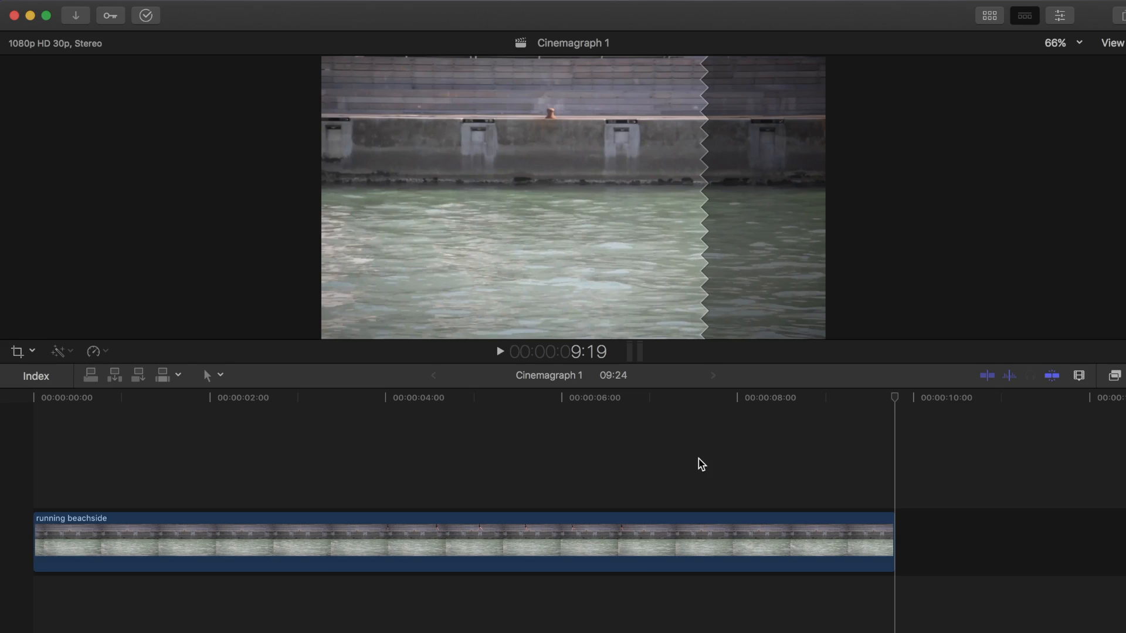
Duplicate the running beachside clip by Option-dragging a copy right after the original.
{"action": "left_click", "coordinate": [166, 535]}
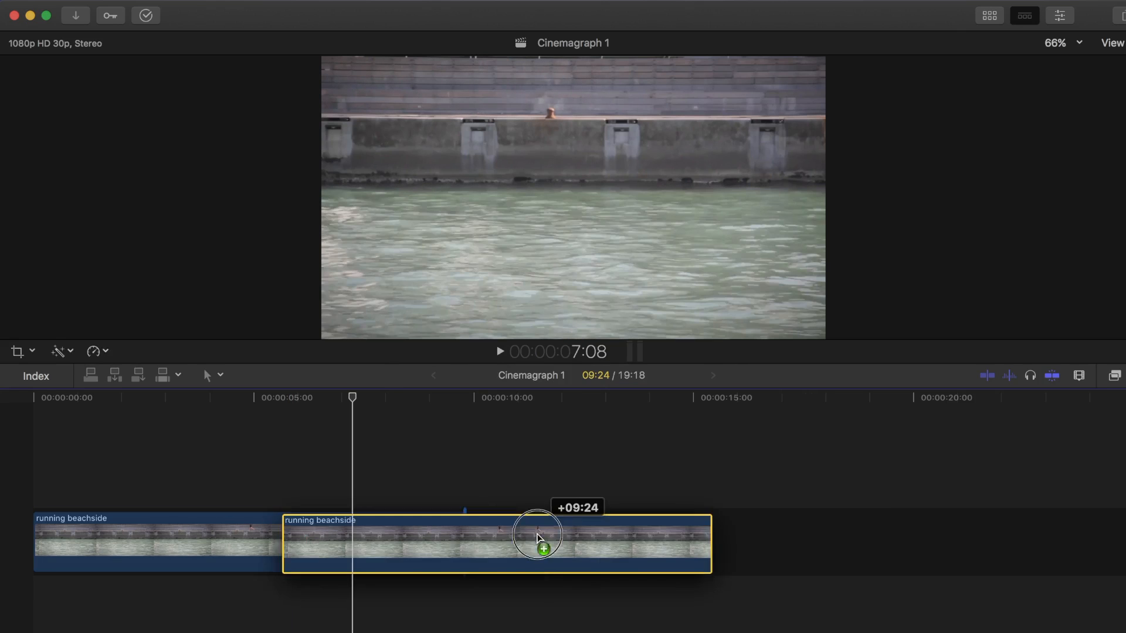
{"action": "left_click_drag", "start_coordinate": [539, 542], "coordinate": [581, 535]}
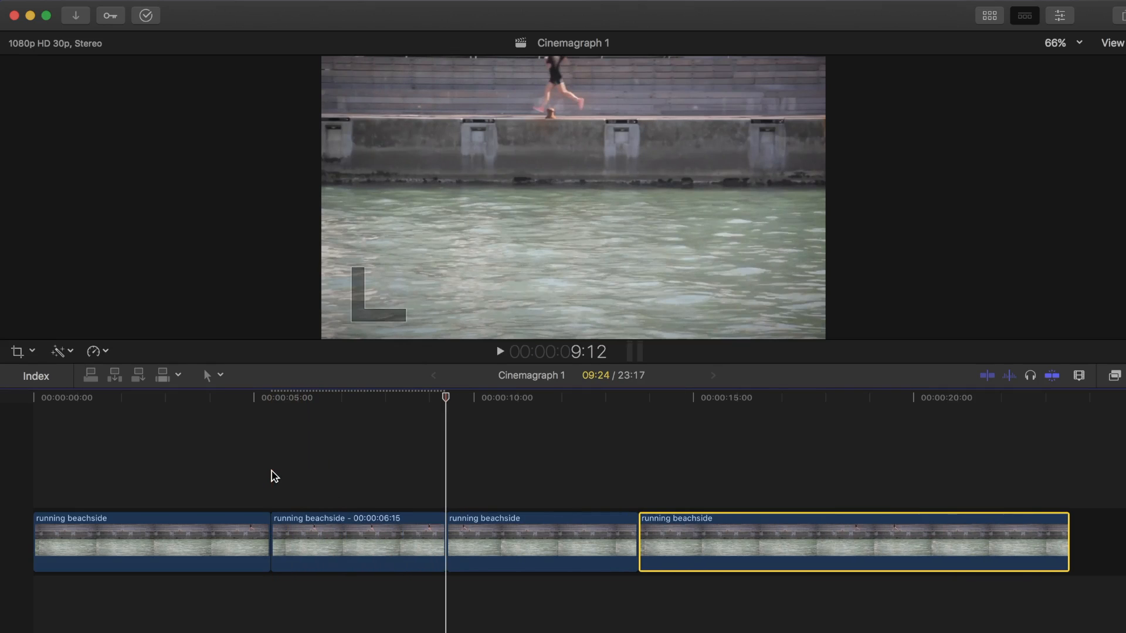
Stack the 6-second runner piece above the doubled background and stretch it across both copies.
{"action": "left_click", "coordinate": [355, 542]}
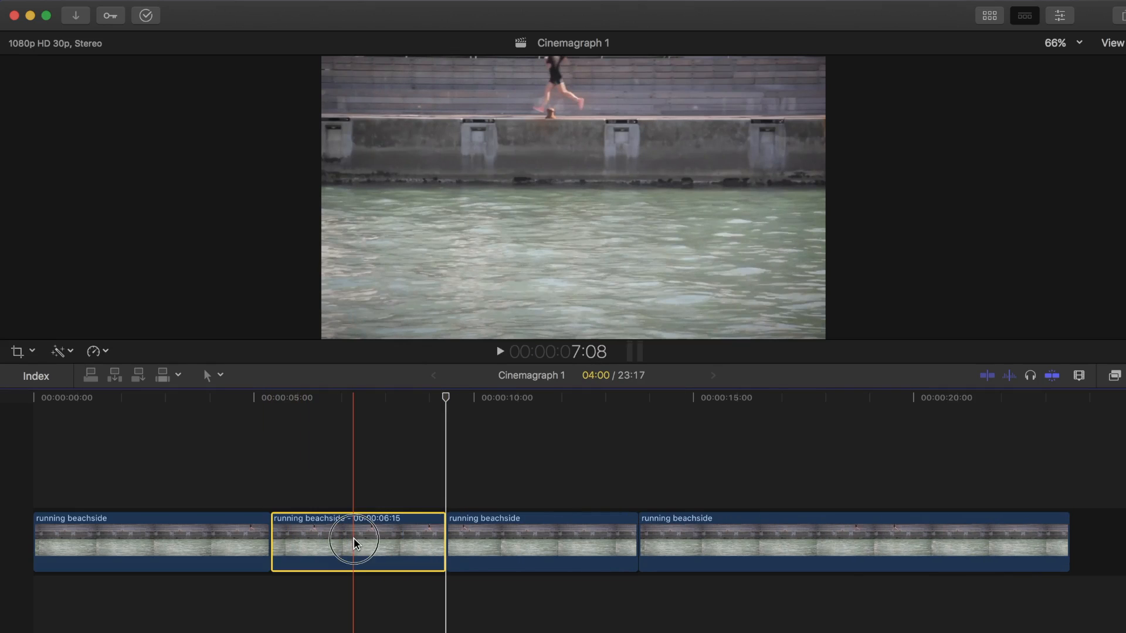
{"action": "left_click_drag", "start_coordinate": [357, 542], "coordinate": [535, 456]}
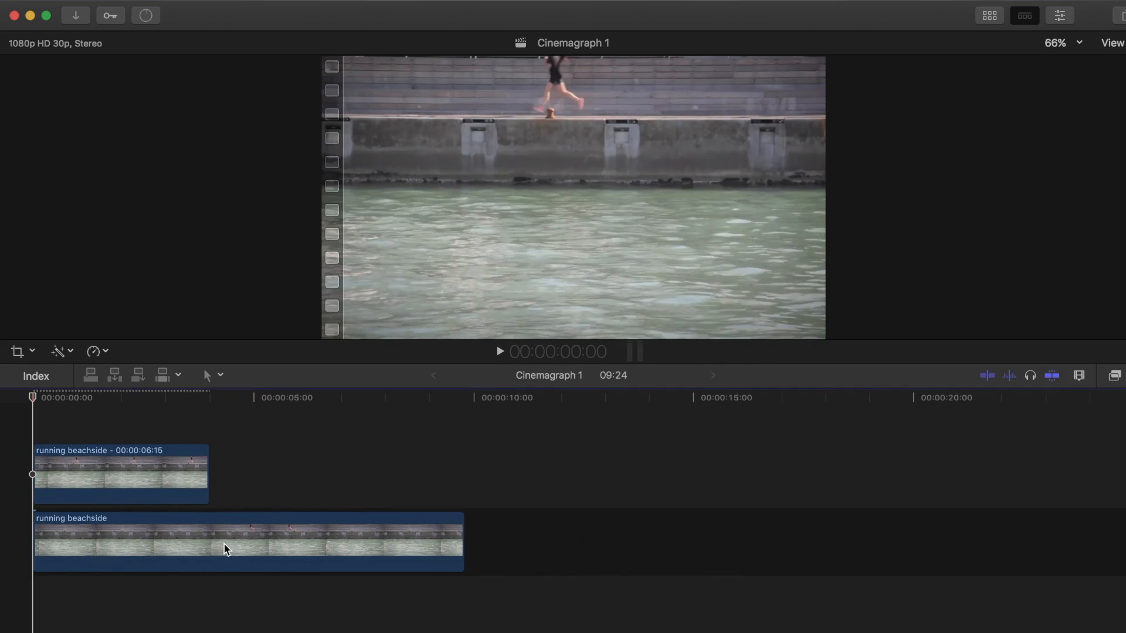
{"action": "left_click", "coordinate": [145, 15]}
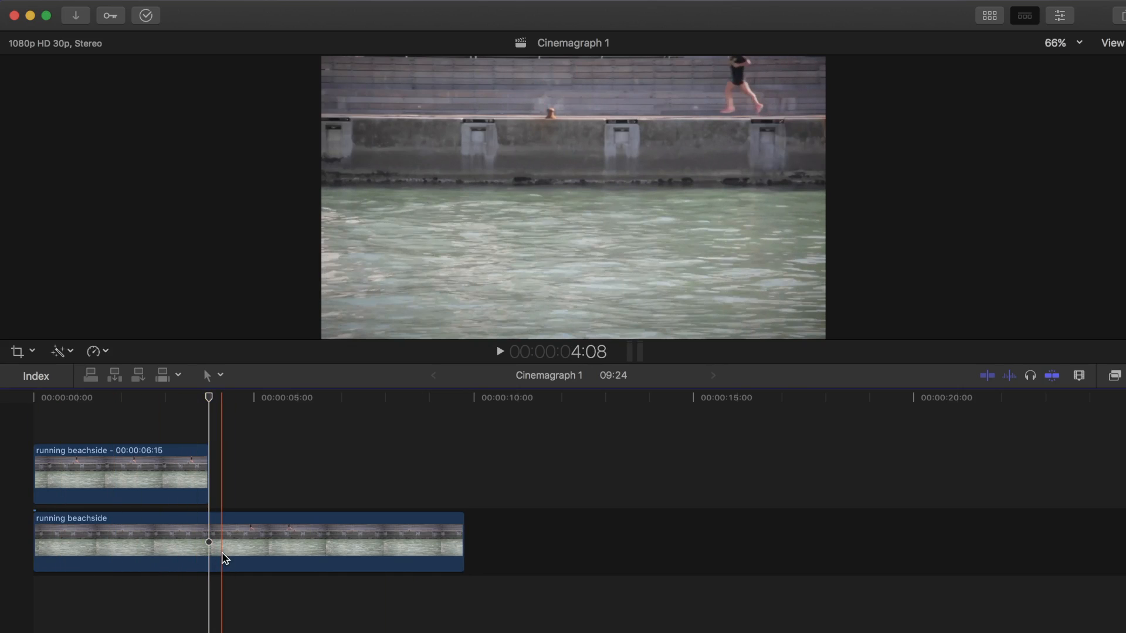
{"action": "left_click", "coordinate": [679, 542]}
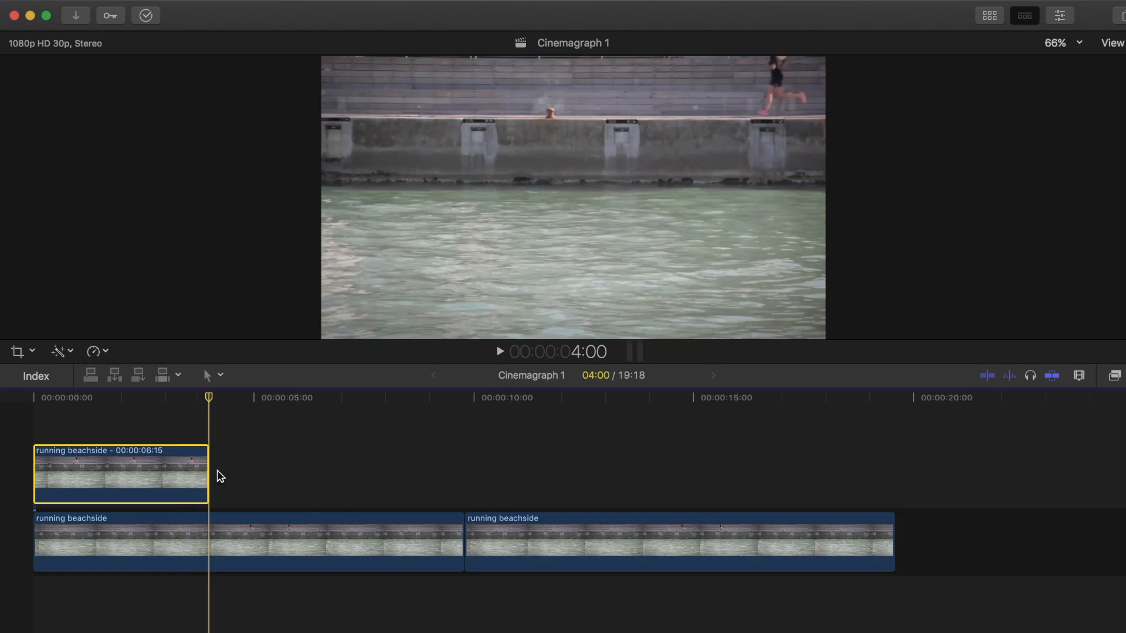
{"action": "left_click_drag", "start_coordinate": [207, 474], "coordinate": [710, 474]}
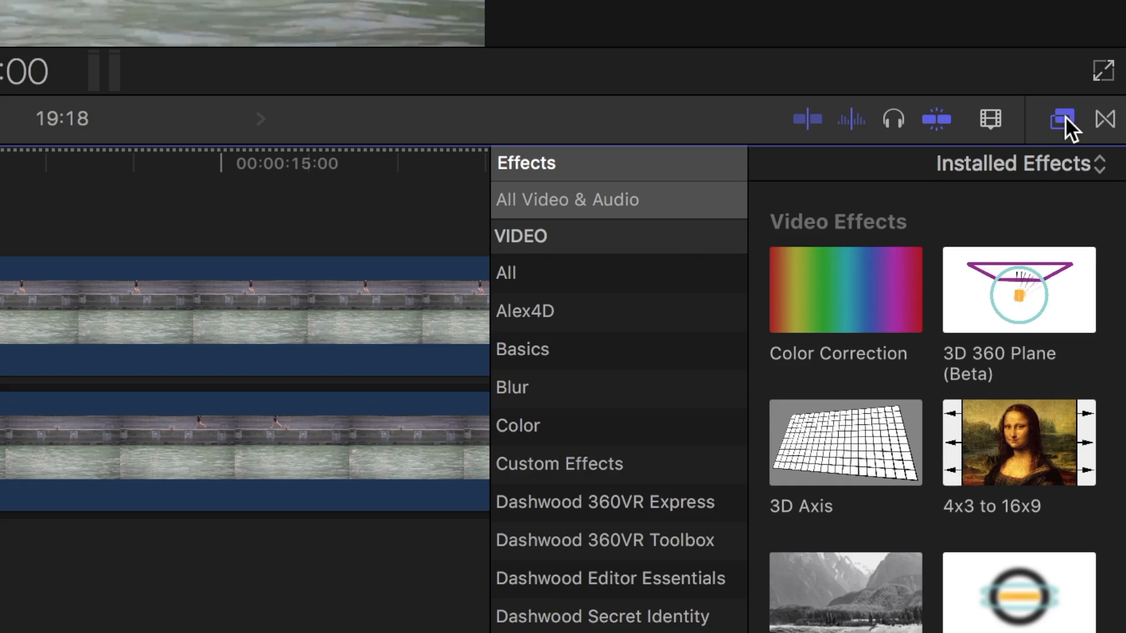
Show the effects browser to find the transition and mask effects.
{"action": "left_click", "coordinate": [521, 447]}
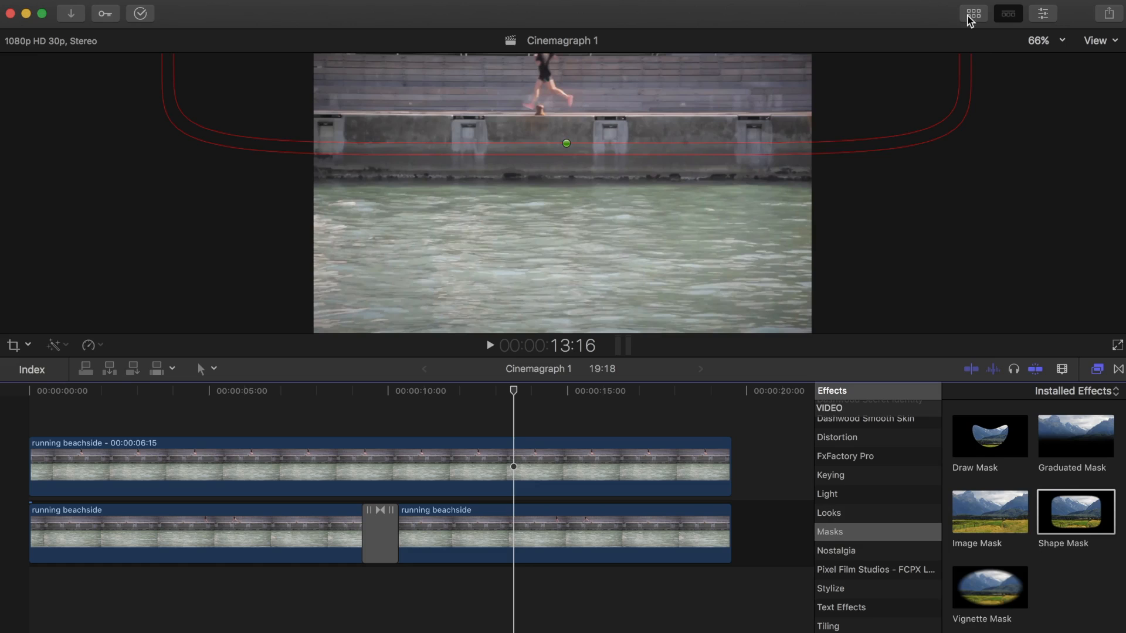
Append the Milk - 4315 clip from the event's clips and cut it into pieces.
{"action": "left_click", "coordinate": [1007, 13]}
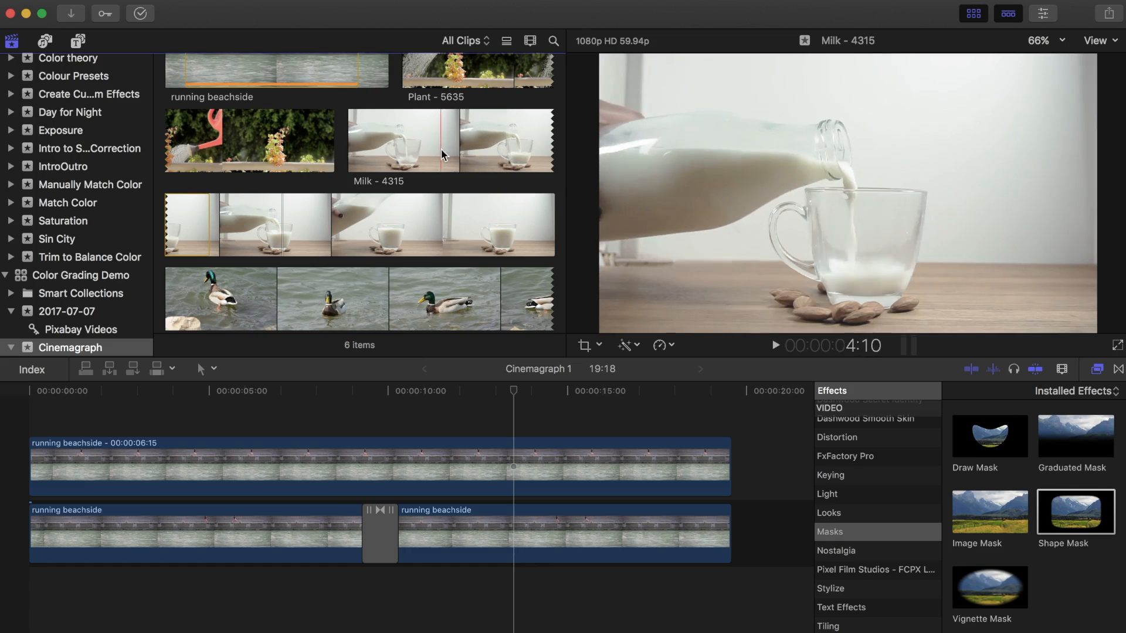
{"action": "left_click", "coordinate": [212, 237]}
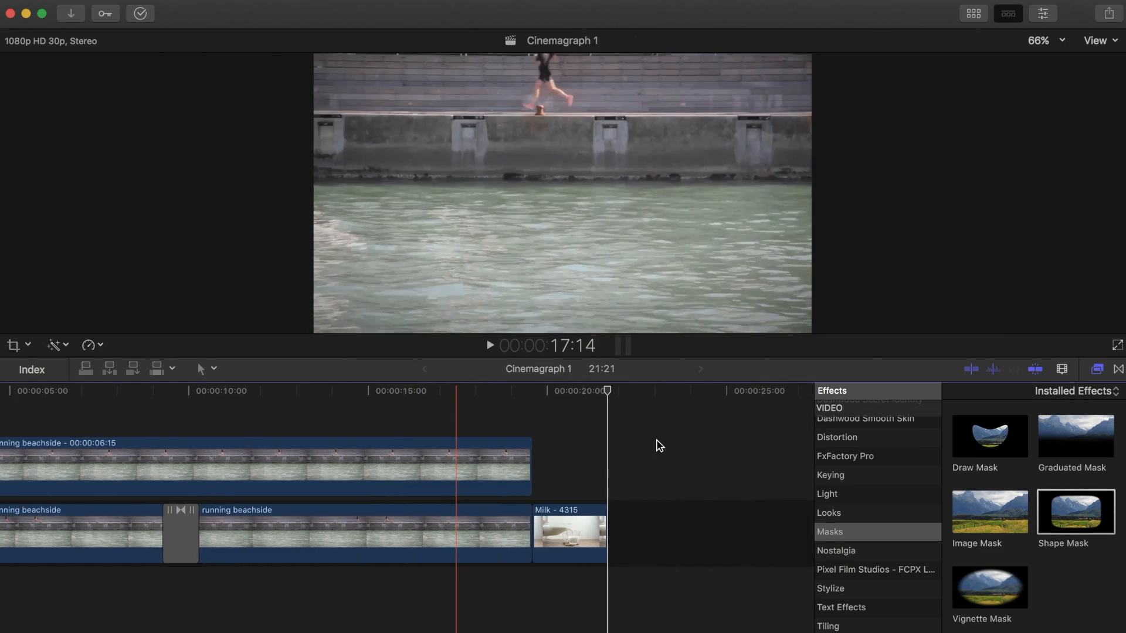
{"action": "left_click", "coordinate": [646, 534]}
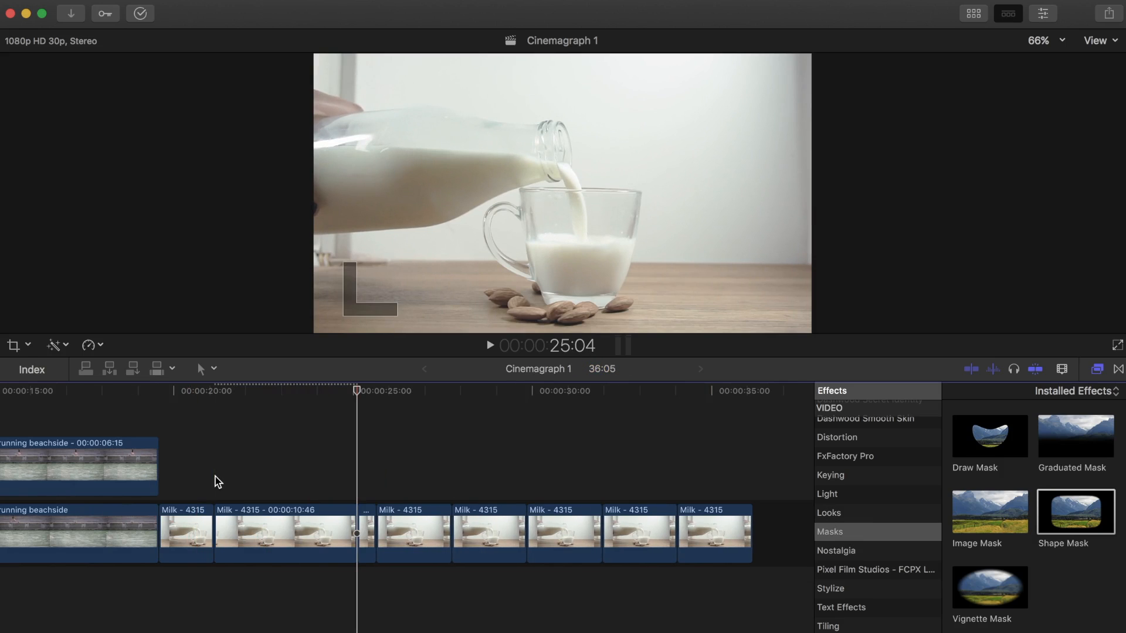
Move the 10-second Milk - 4315 piece onto a connected track above.
{"action": "left_click_drag", "start_coordinate": [269, 533], "coordinate": [304, 438]}
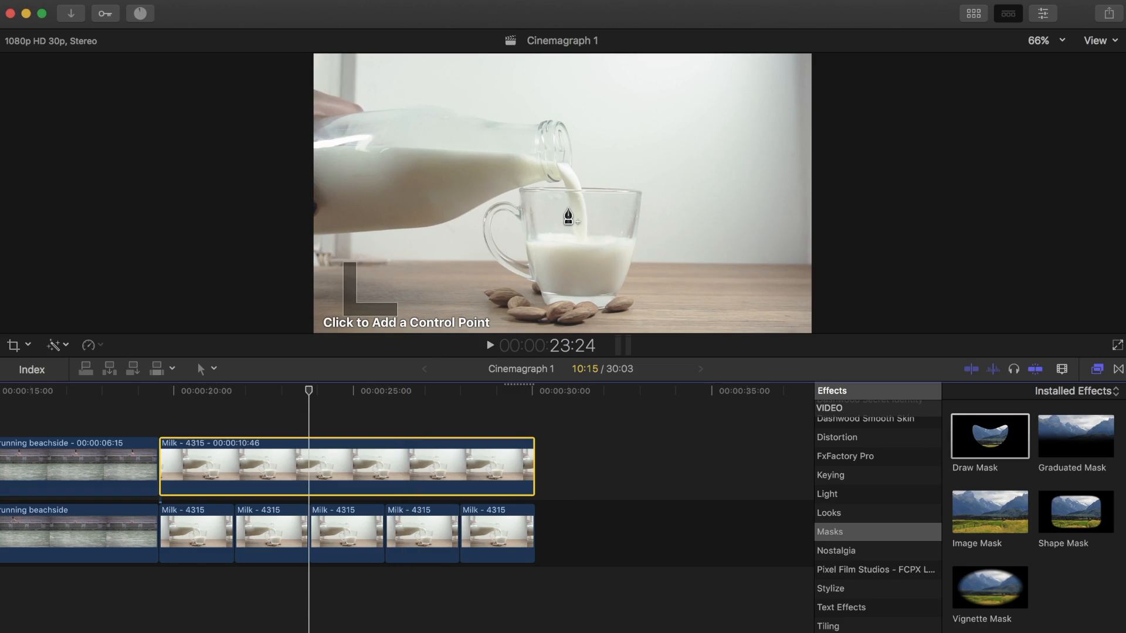
Place draw-mask control points around the falling milk stream, then view the clip's settings.
{"action": "left_click", "coordinate": [567, 210]}
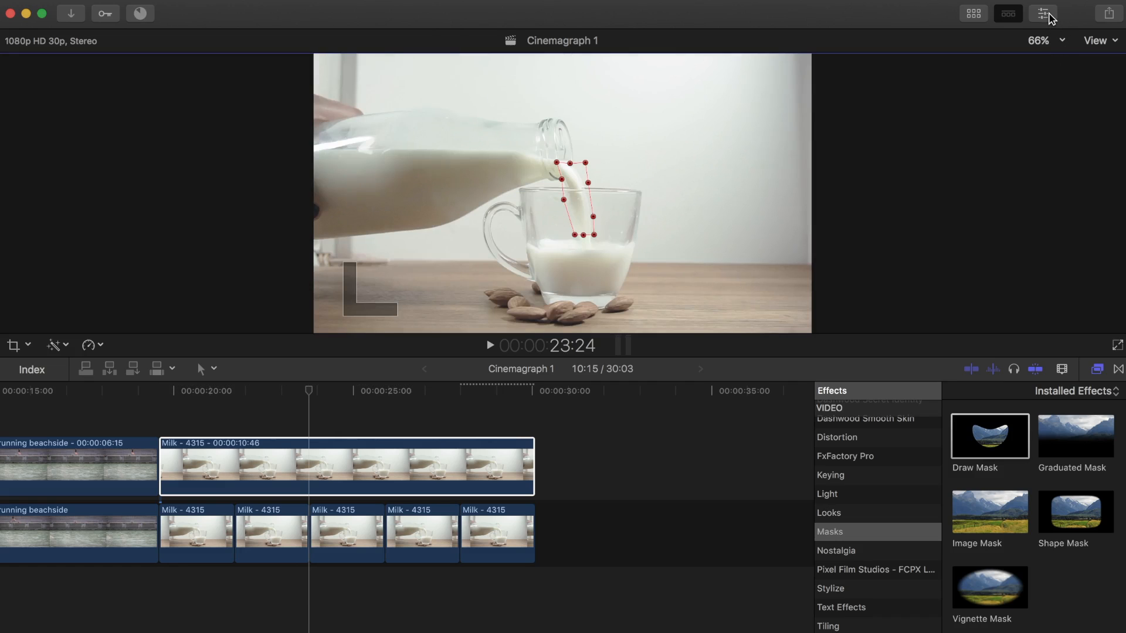
{"action": "left_click", "coordinate": [1044, 13]}
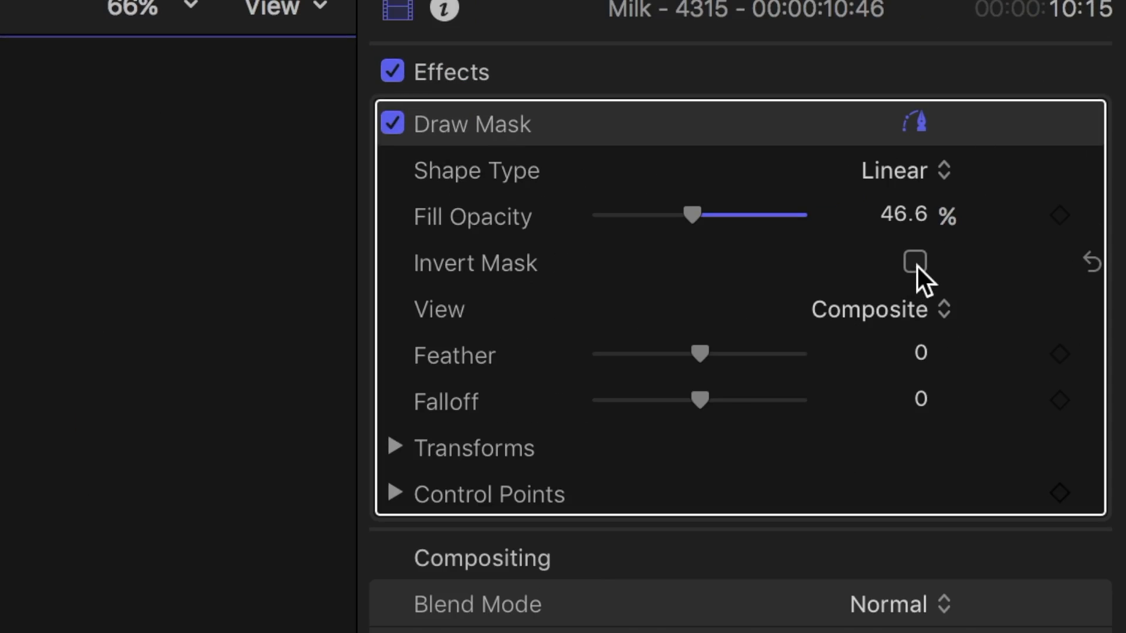
Tick Invert Mask on the upper milk clip and crossfade the lower milk pieces.
{"action": "left_click", "coordinate": [915, 263]}
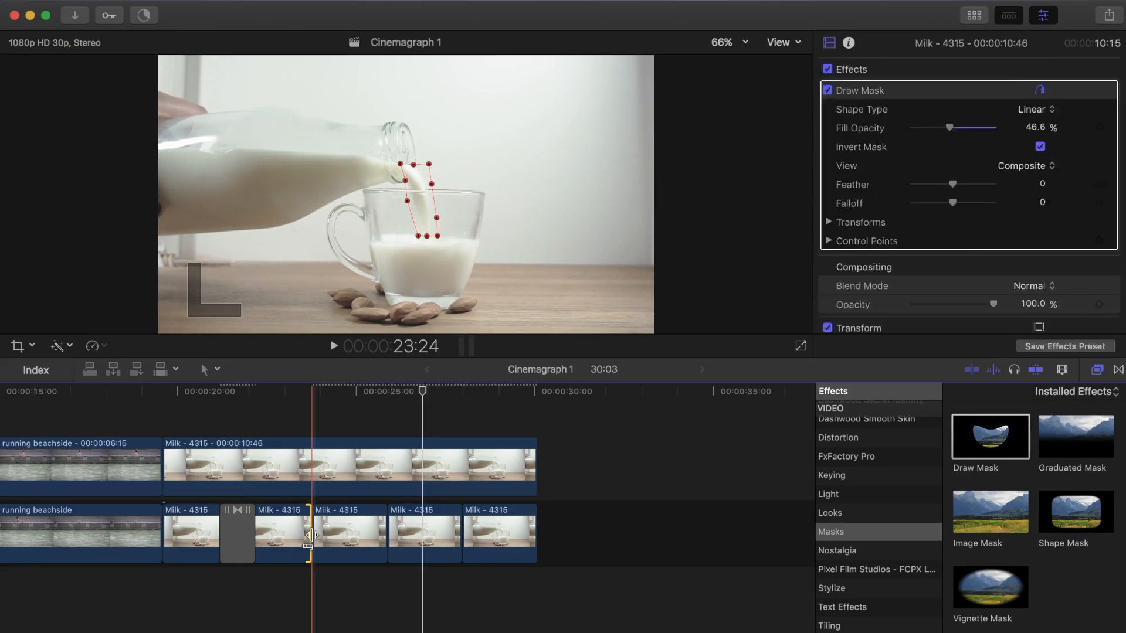
{"action": "left_click", "coordinate": [333, 346]}
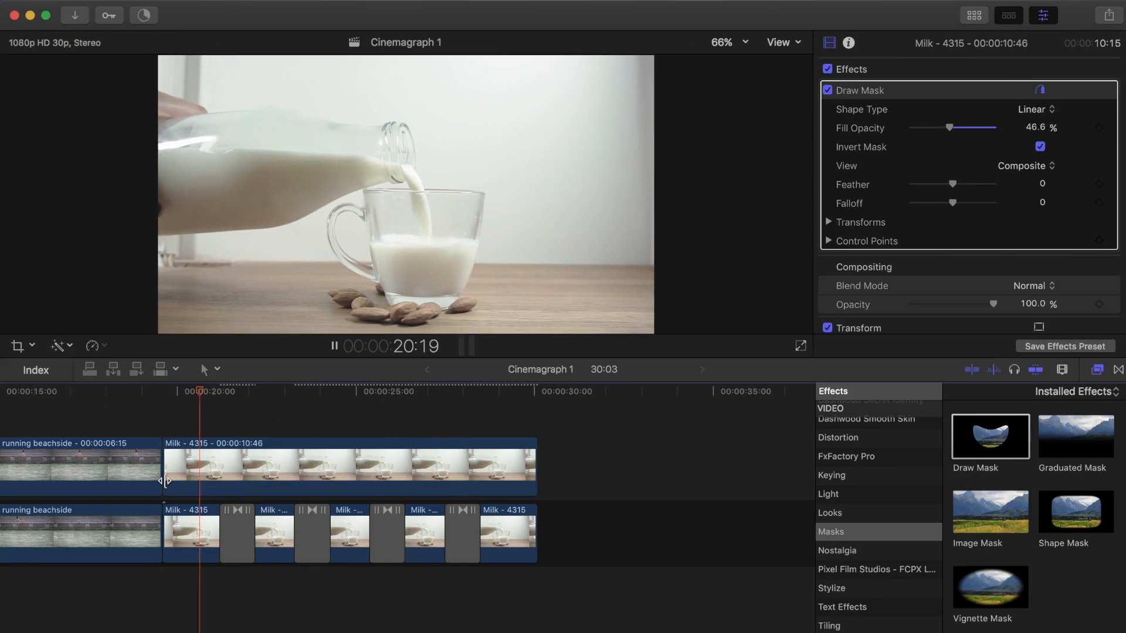